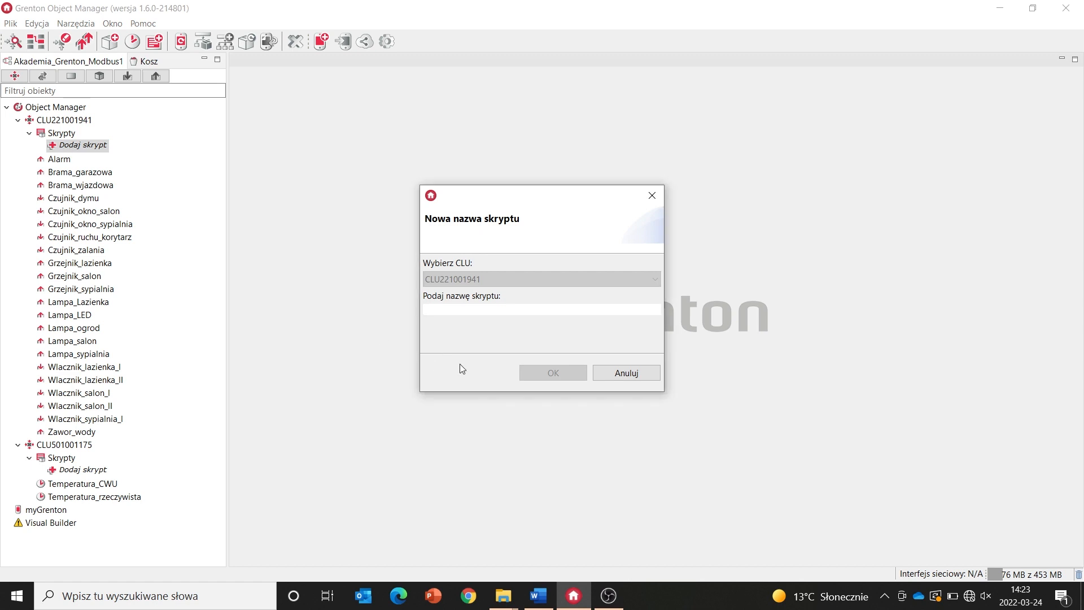
Step: Create a new script named Temp_CWU on CLU221001941
left_click(542, 309)
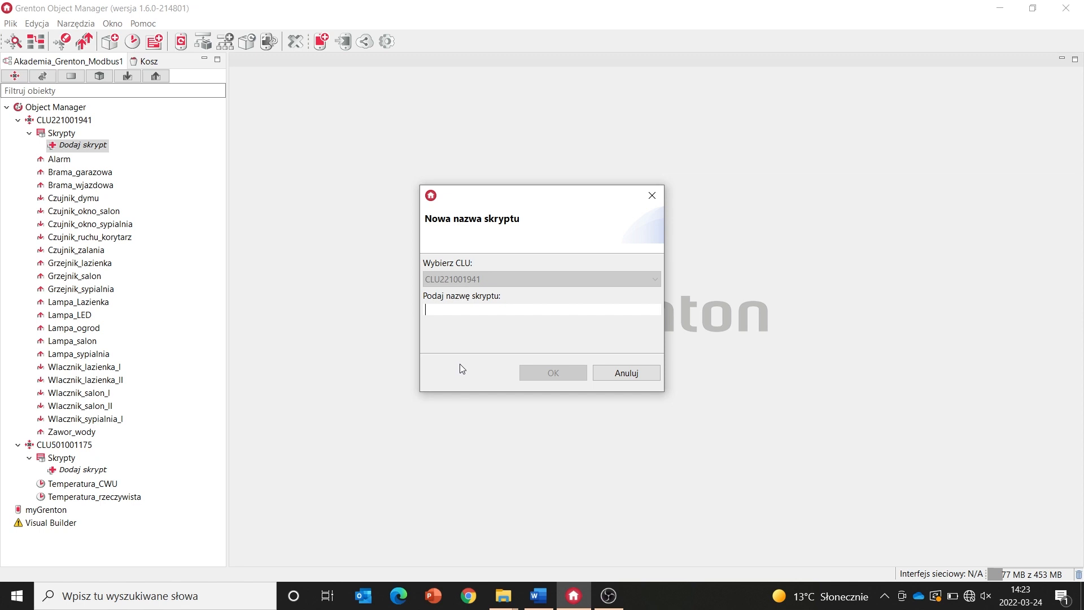
type("Temp")
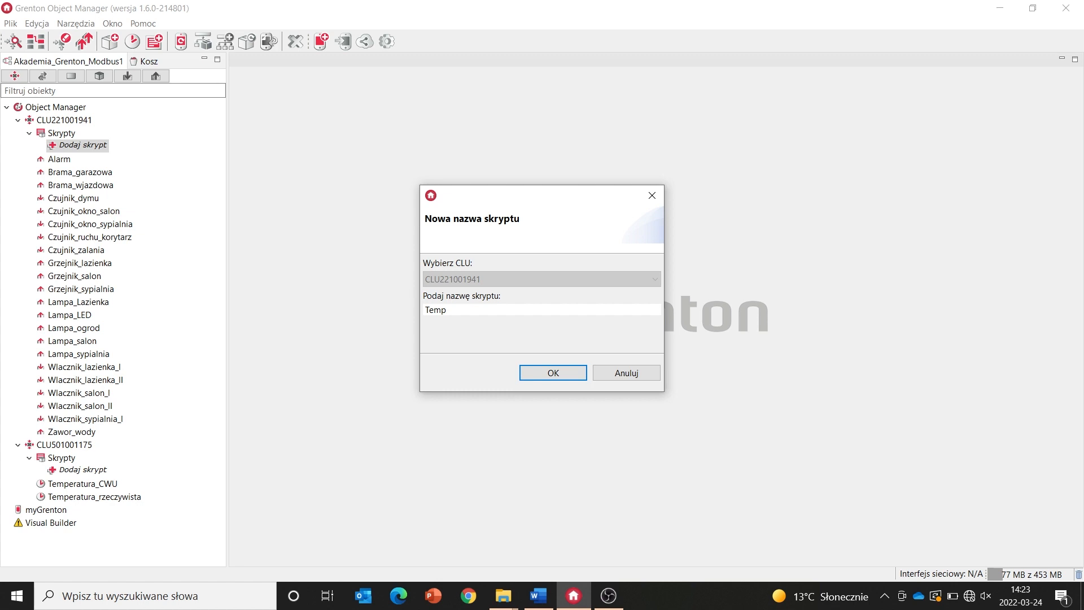
type("_CWU")
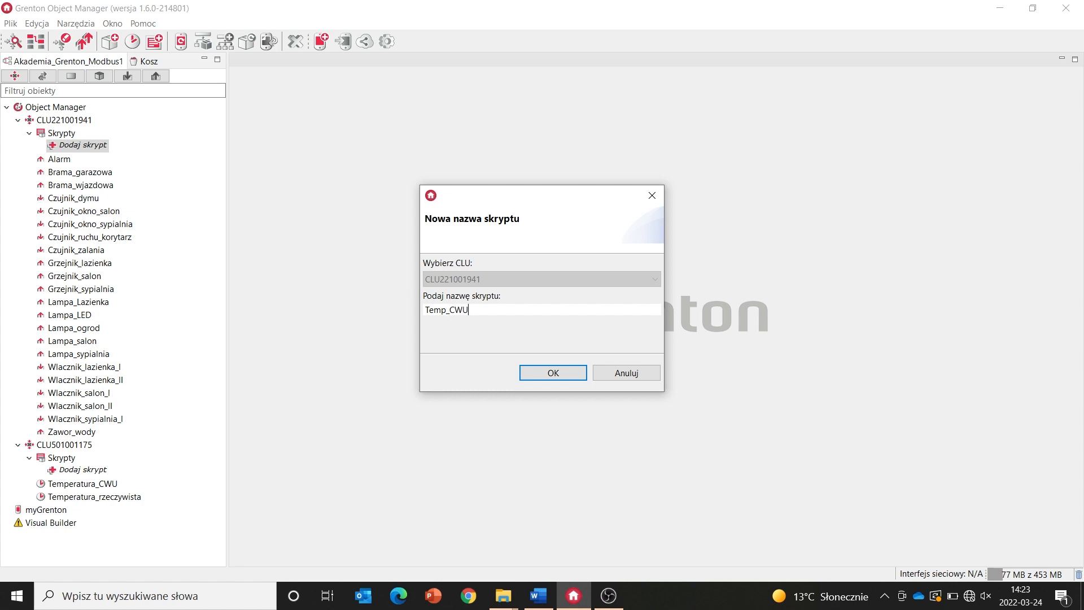
left_click(551, 372)
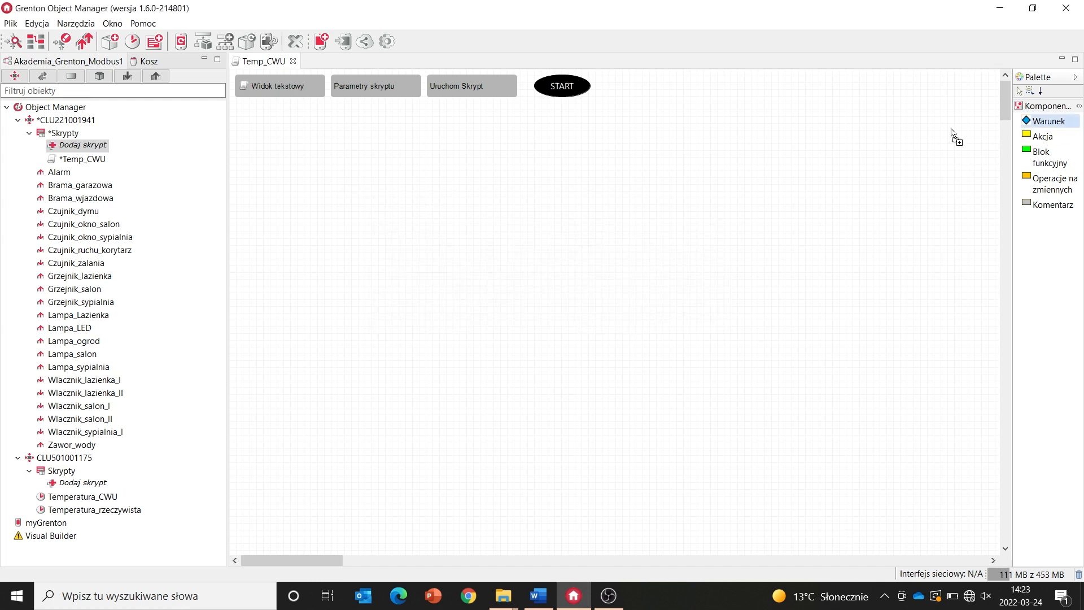
Step: Add a condition block testing CLU221001941 Hour > 18 under START
left_click(374, 85)
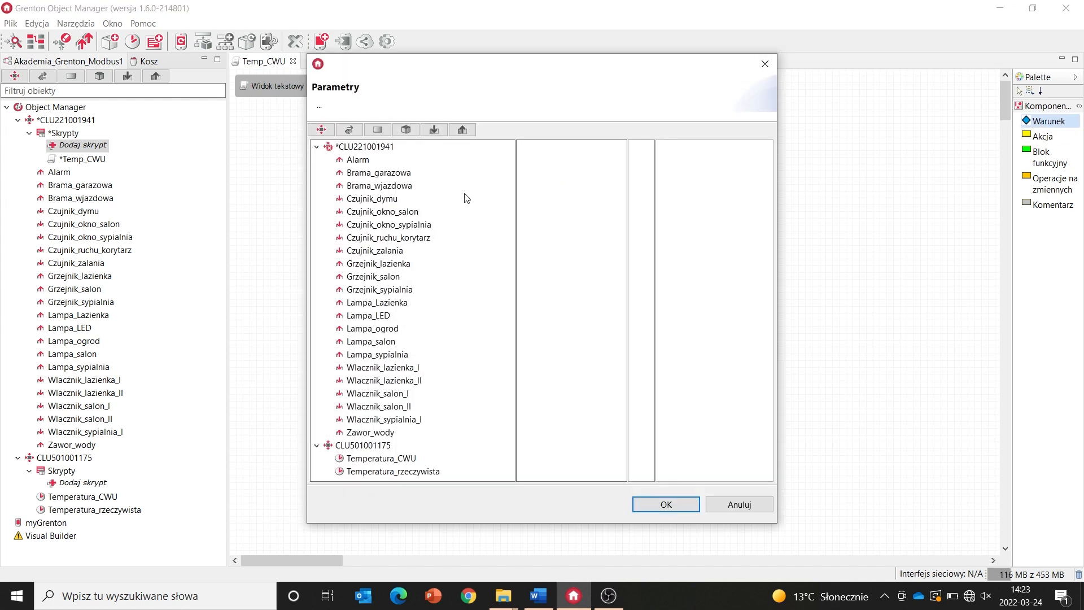
left_click(370, 145)
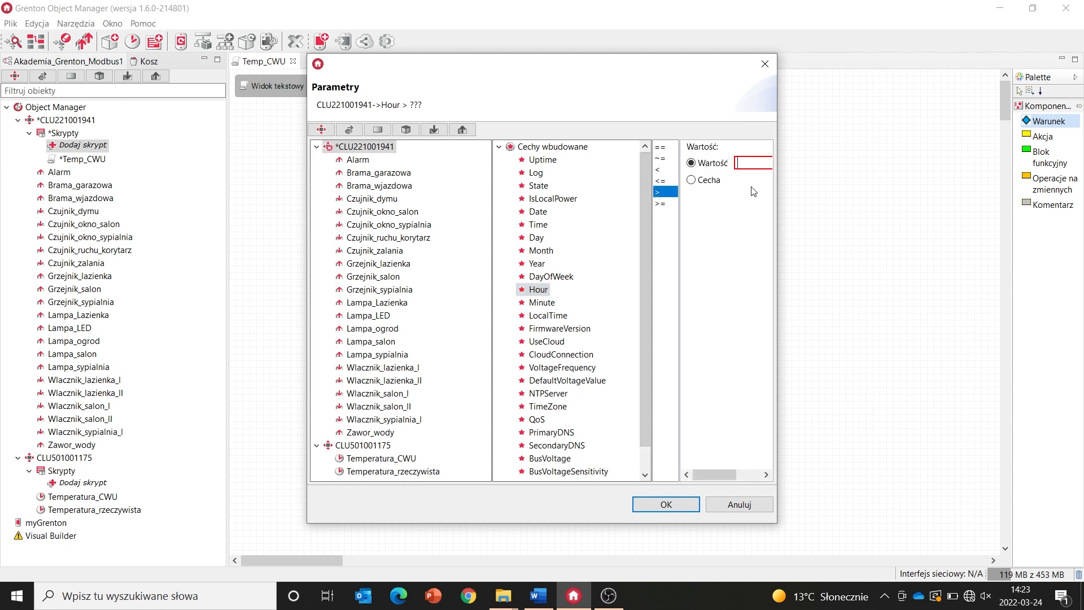
left_click(663, 503)
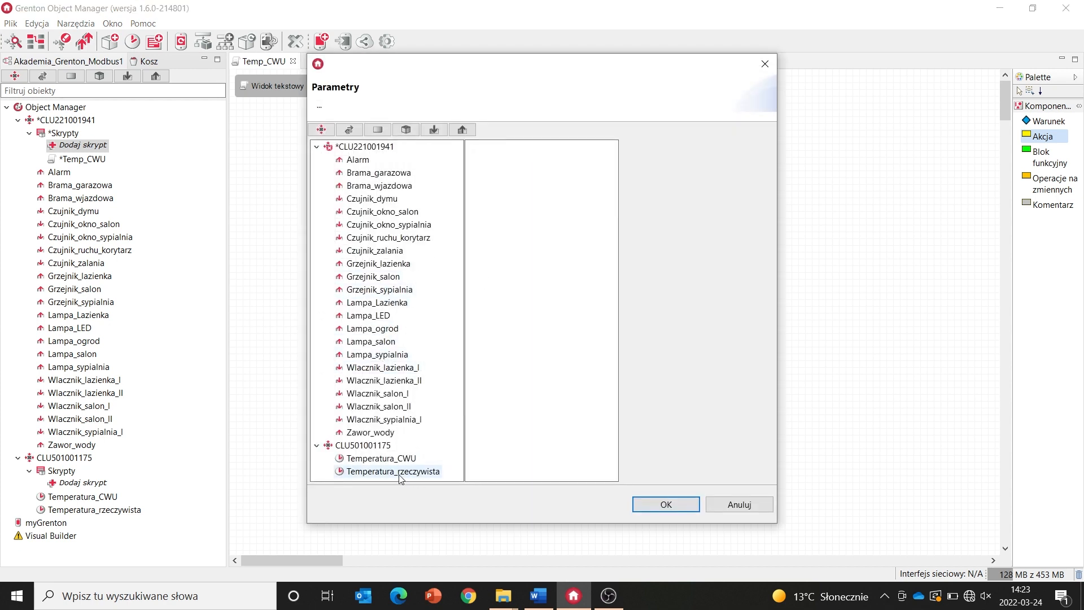
Step: Add a Temperatura_CWU SetValue(50) action on the condition's TRUE (Prawda) branch
left_click(381, 458)
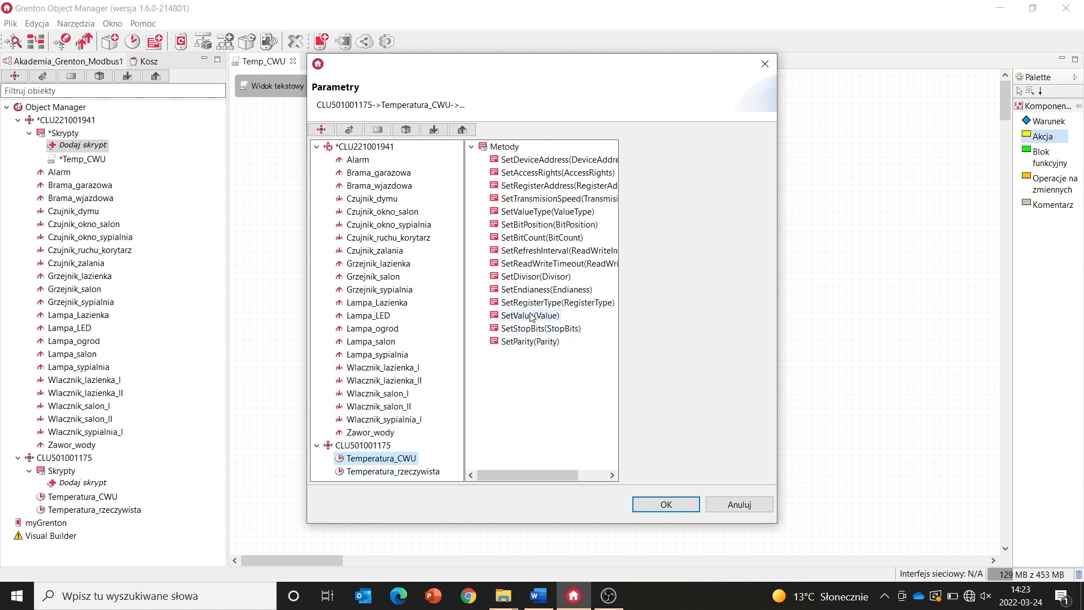
left_click(530, 315)
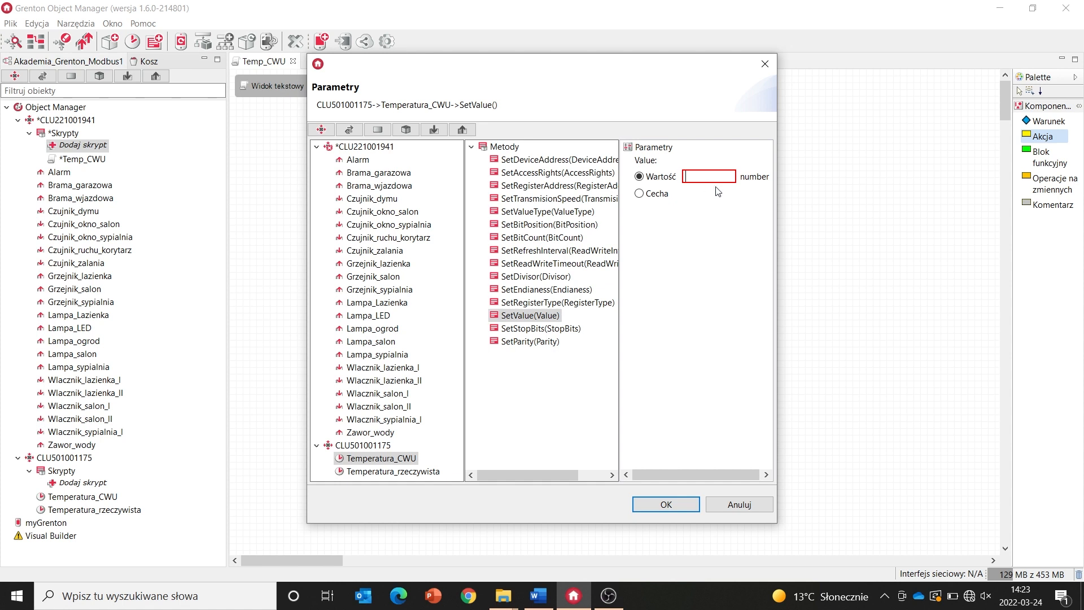
type("50")
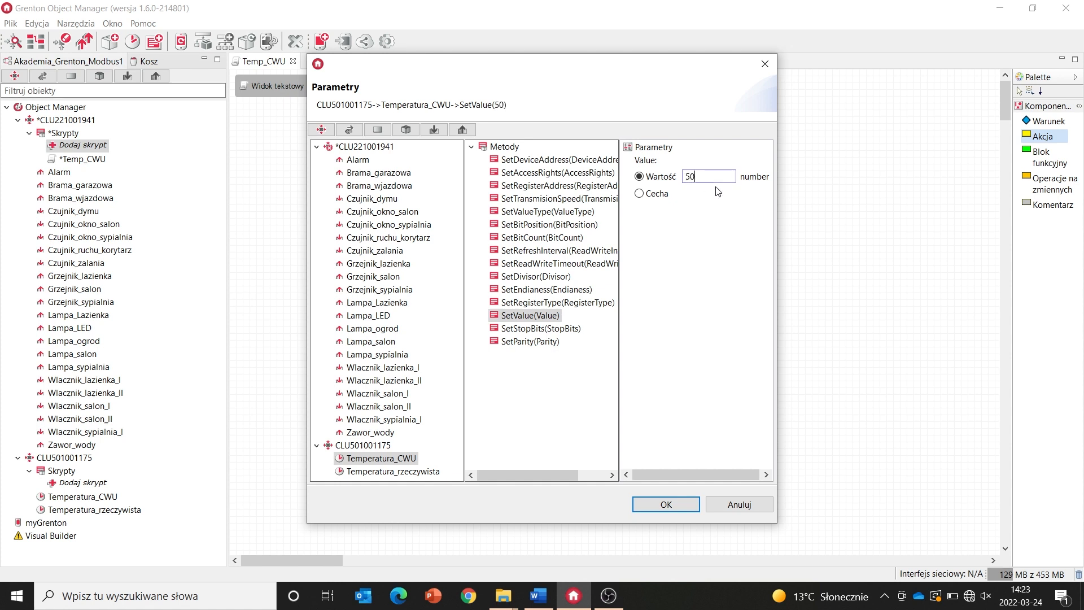
left_click(665, 503)
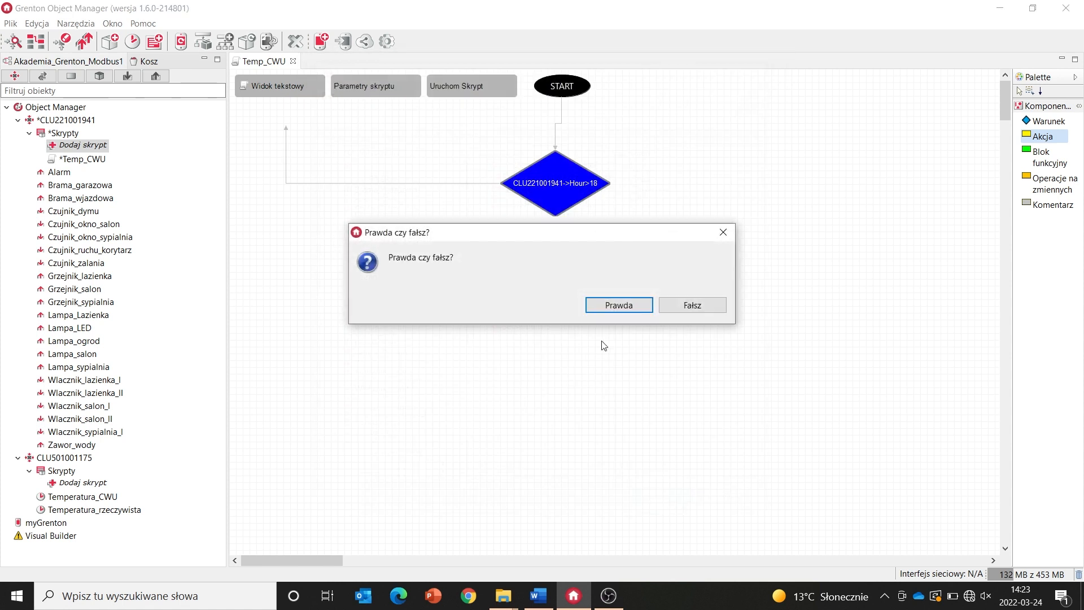
left_click(617, 305)
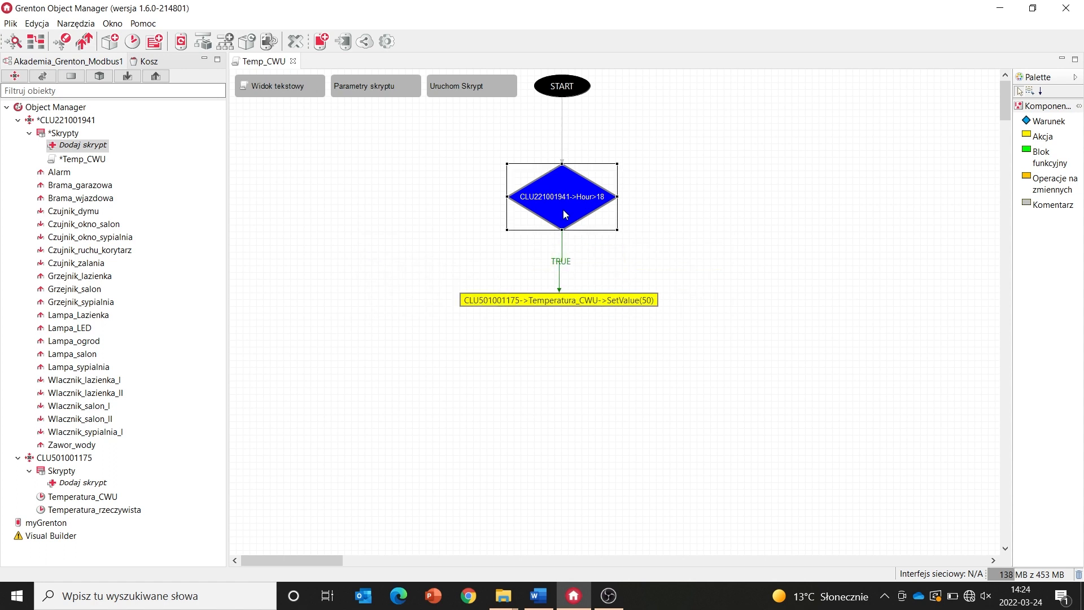
mouse_move(560, 220)
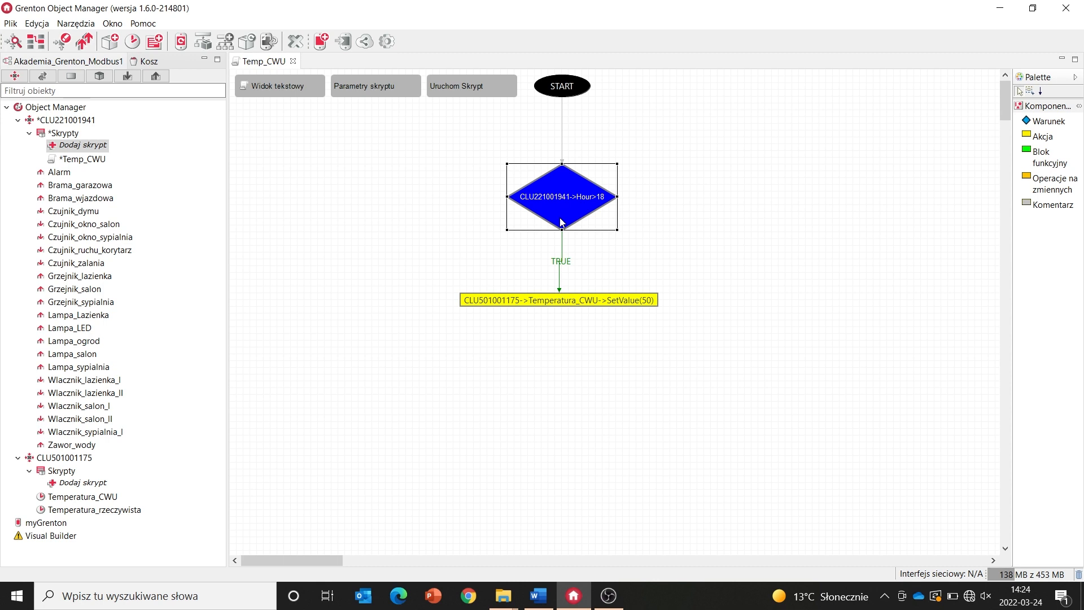
mouse_move(562, 228)
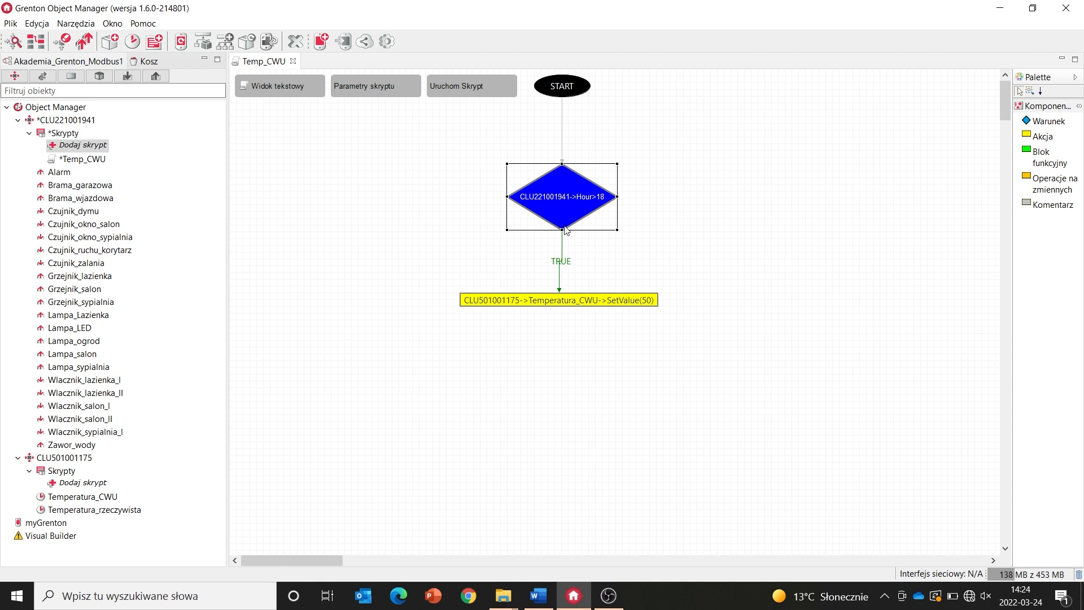